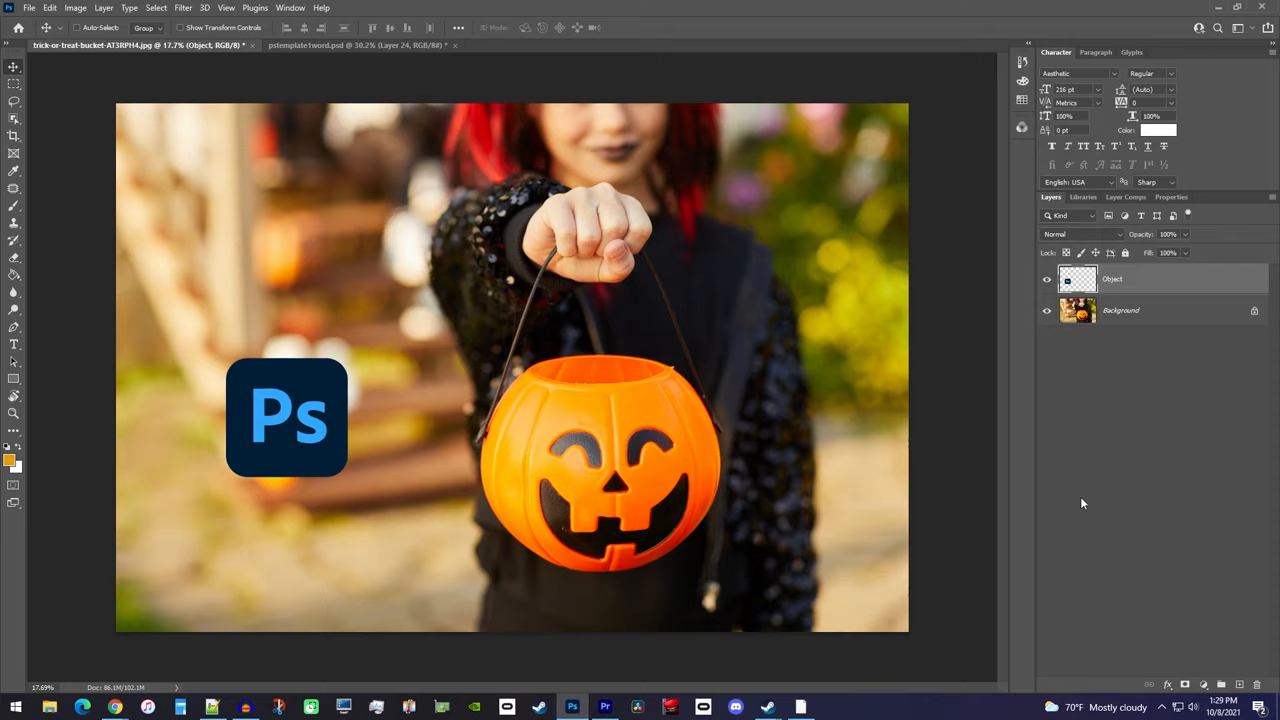
mouse_move(870, 243)
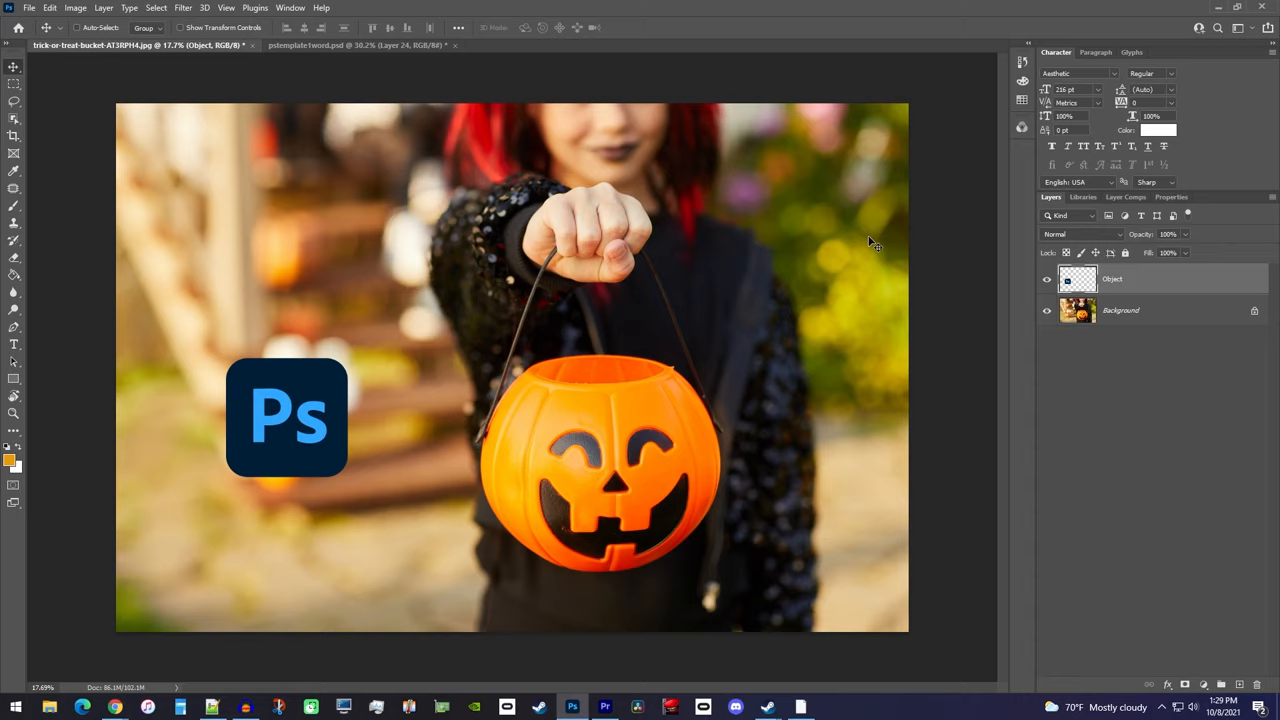
Step: Select the orange pumpkin bucket on the Background layer with the Object Selection Tool
left_click(1120, 310)
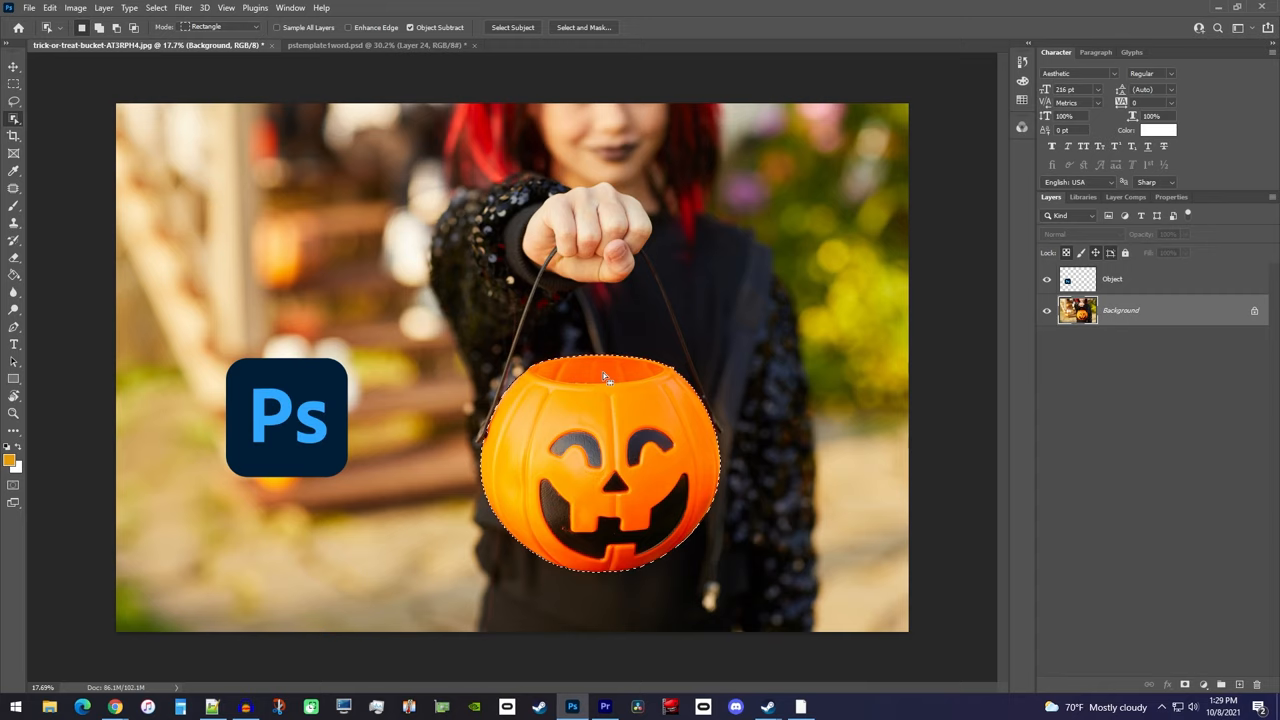
Step: Tighten the pumpkin selection along the bucket's rim with the Quick Selection Tool
left_click(14, 123)
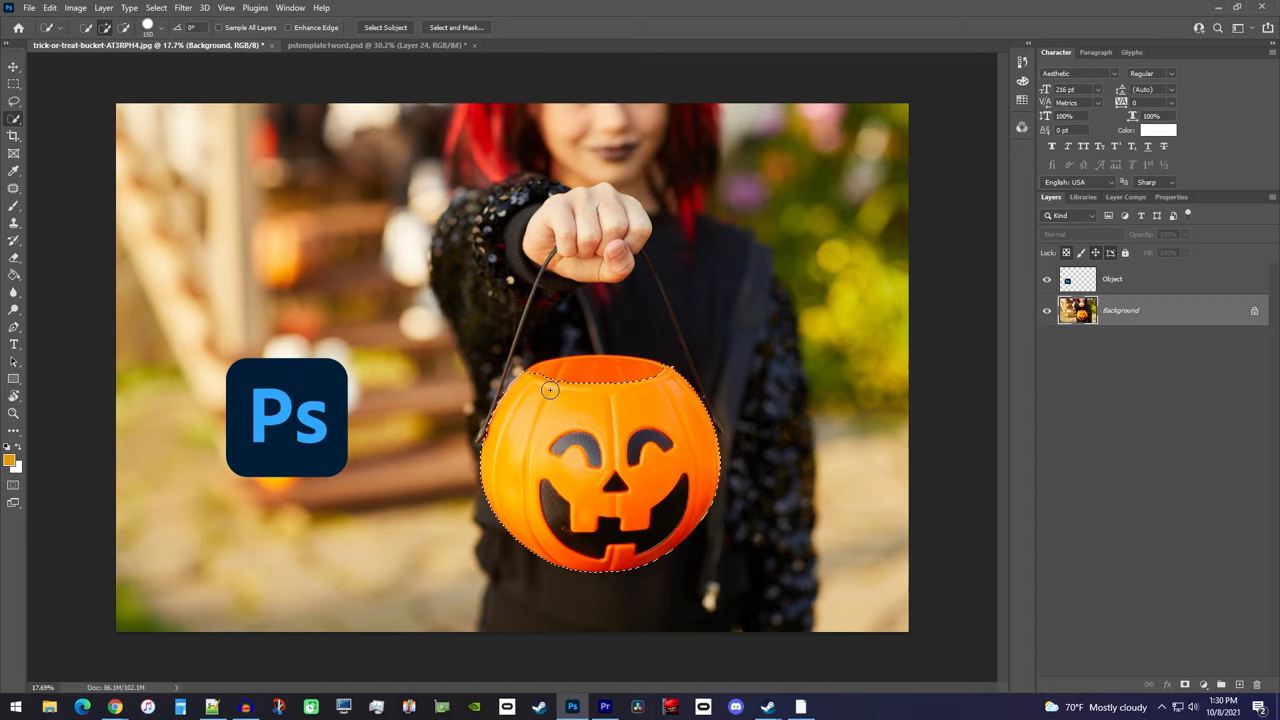
Step: Copy the selected pumpkin bucket onto new Layer 1 via Layer Via Copy
right_click(550, 390)
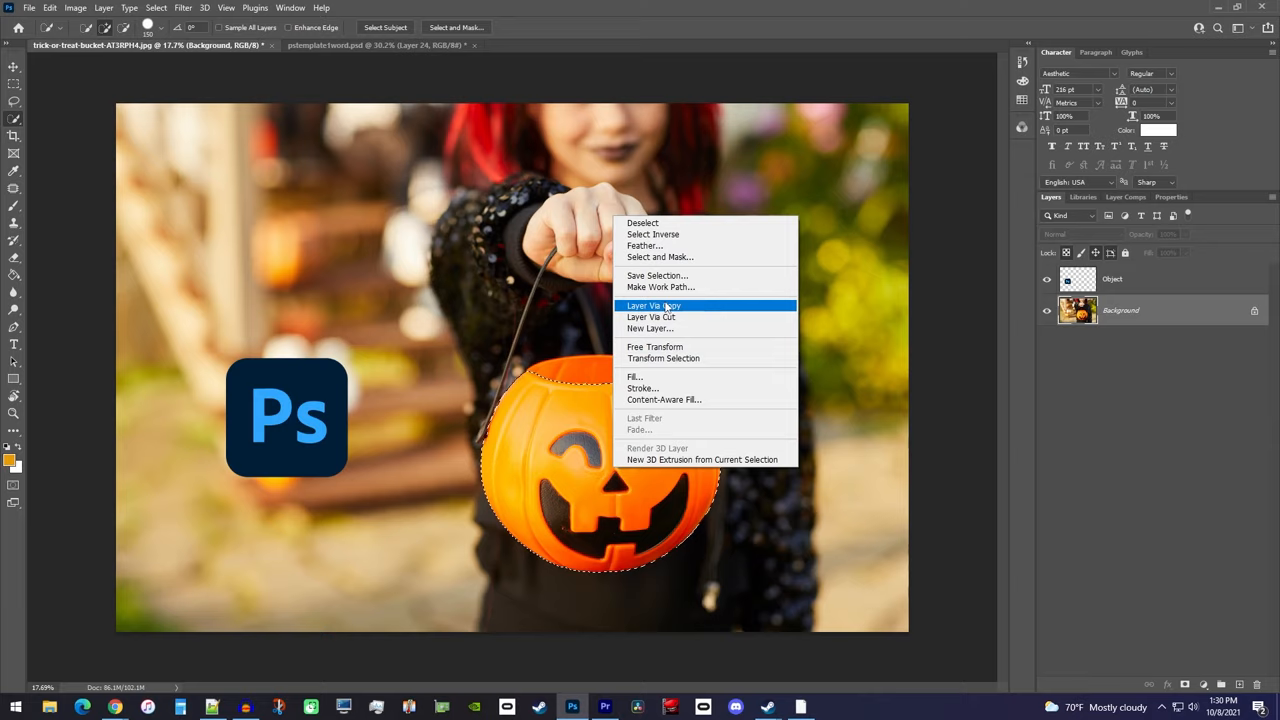
left_click(653, 305)
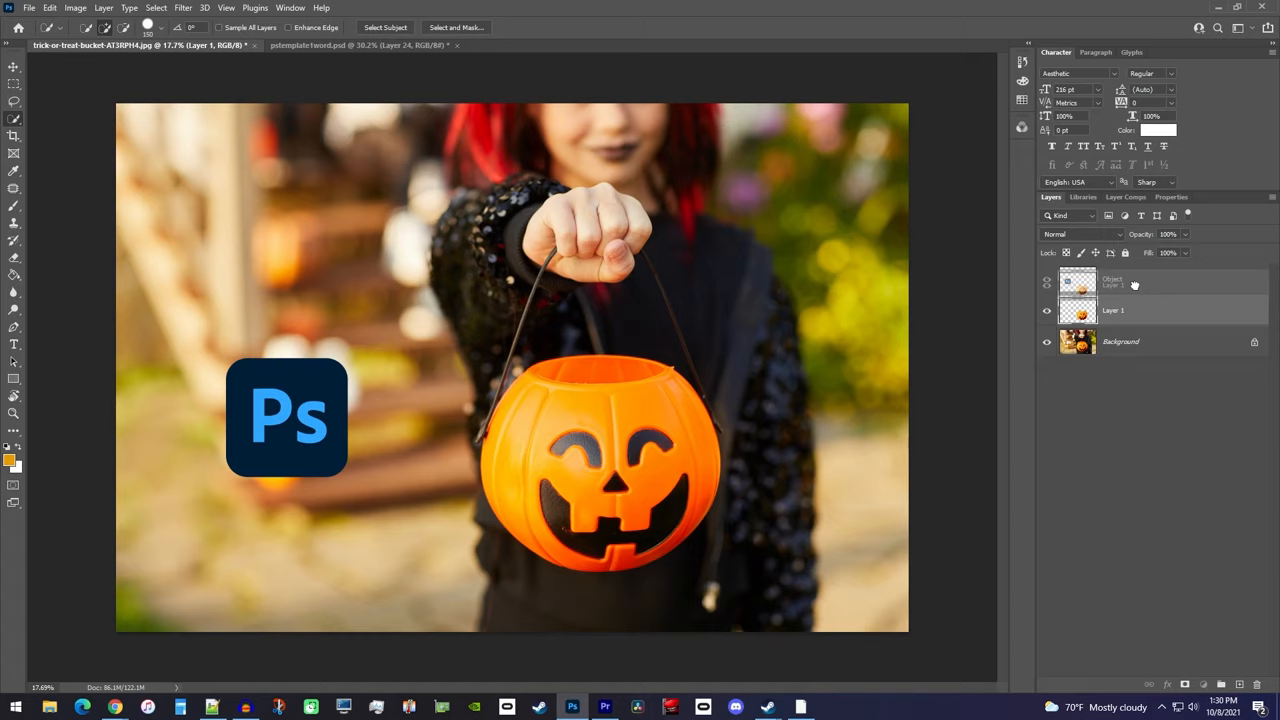
Step: Move Layer 1 above the Object layer in the Layers panel
left_click_drag(1113, 310, 1113, 278)
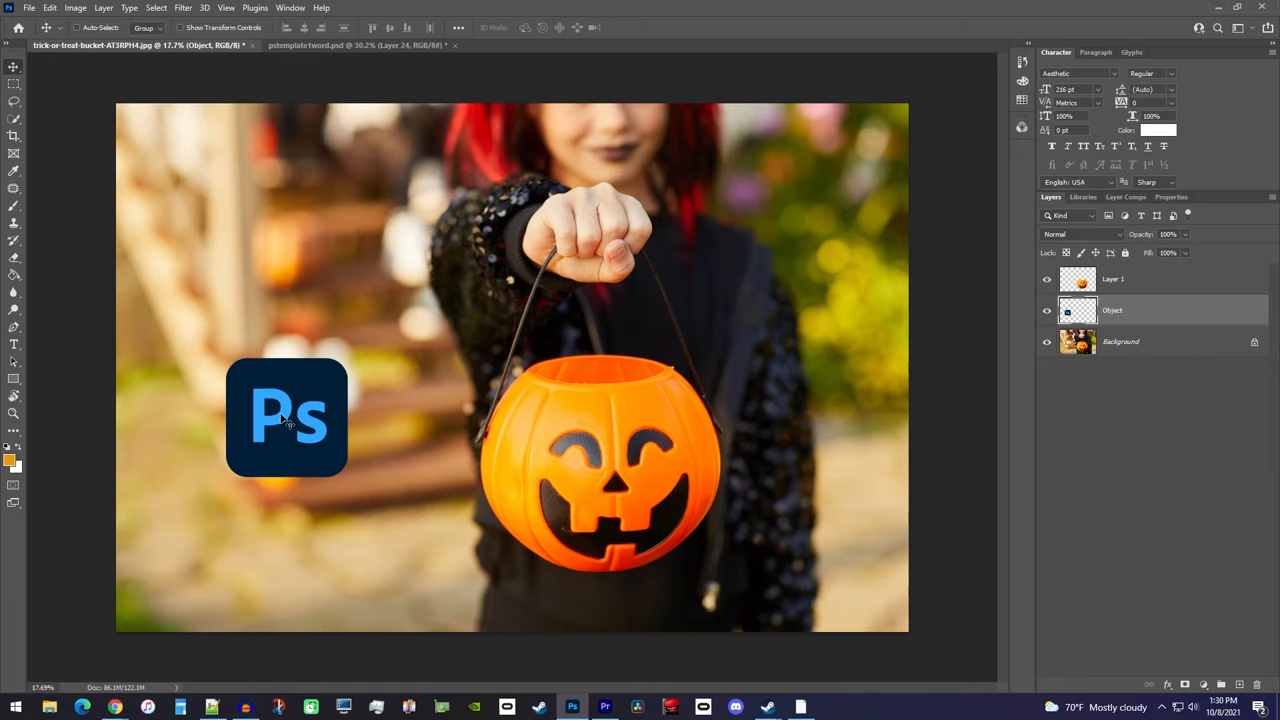
Step: Move the Ps logo on the Object layer into the bucket opening
left_click_drag(286, 417, 600, 343)
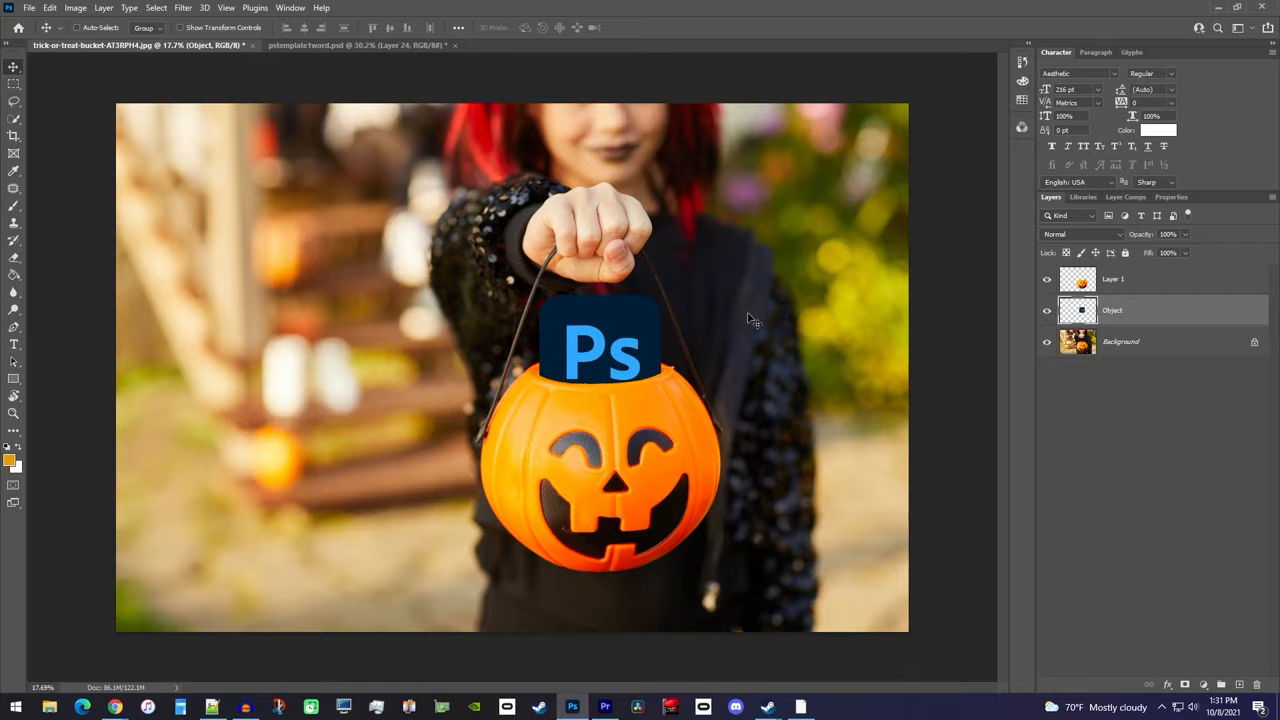